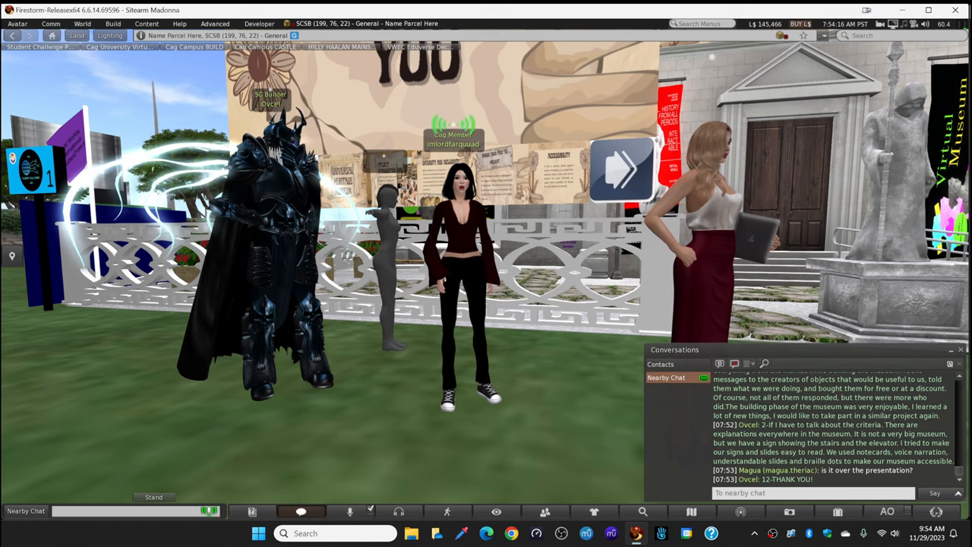
mouse_move(350, 511)
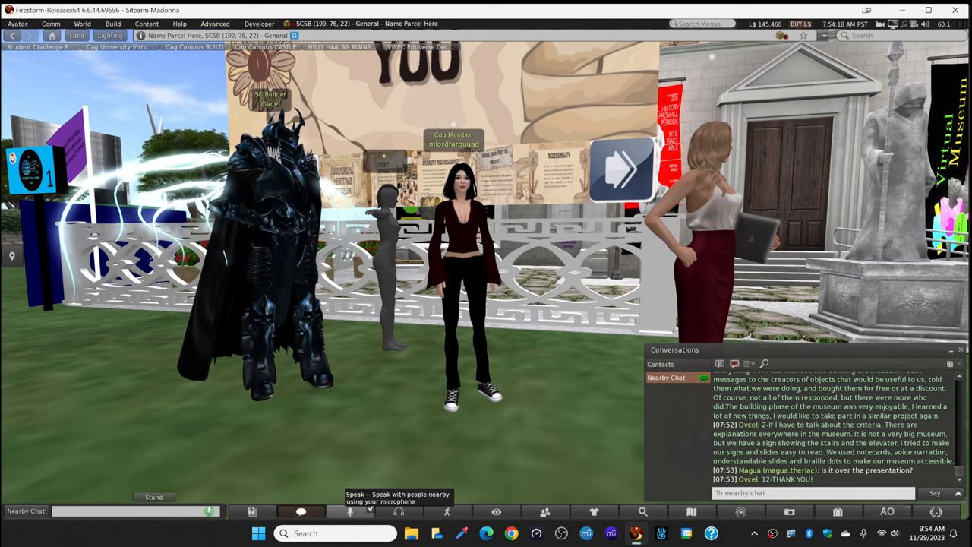